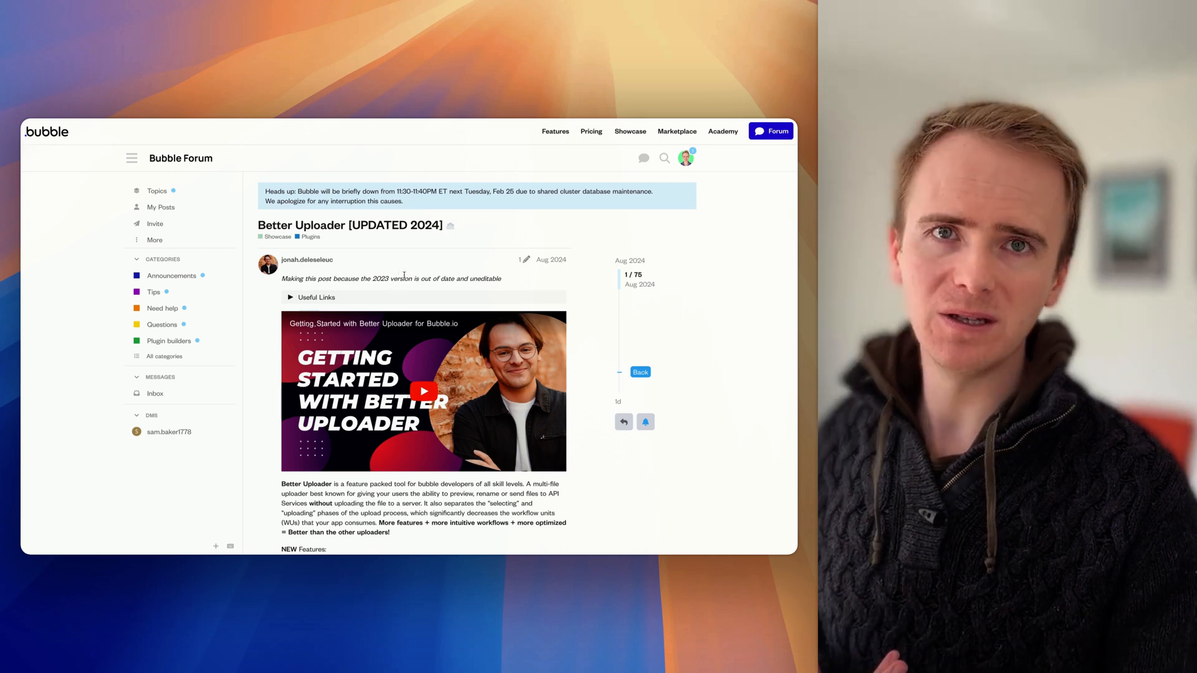
Enter 'newfilename' for the dropped file and select its name under the preview to rename it.
scroll("down", 3)
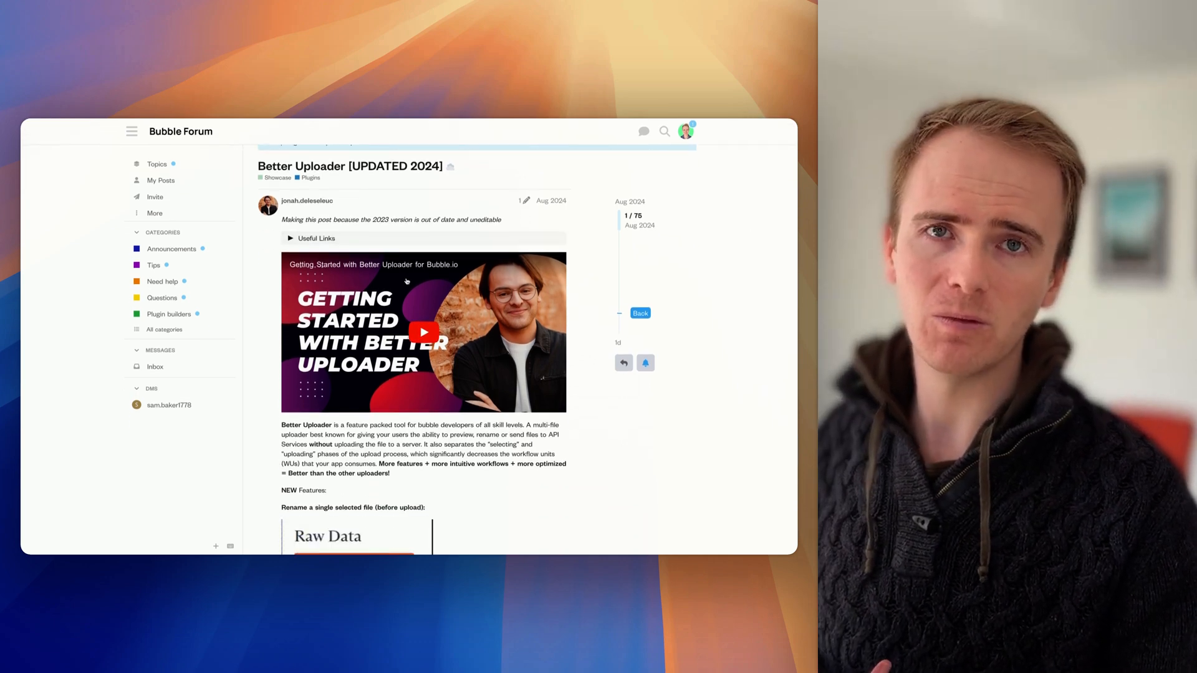
scroll("down", 3)
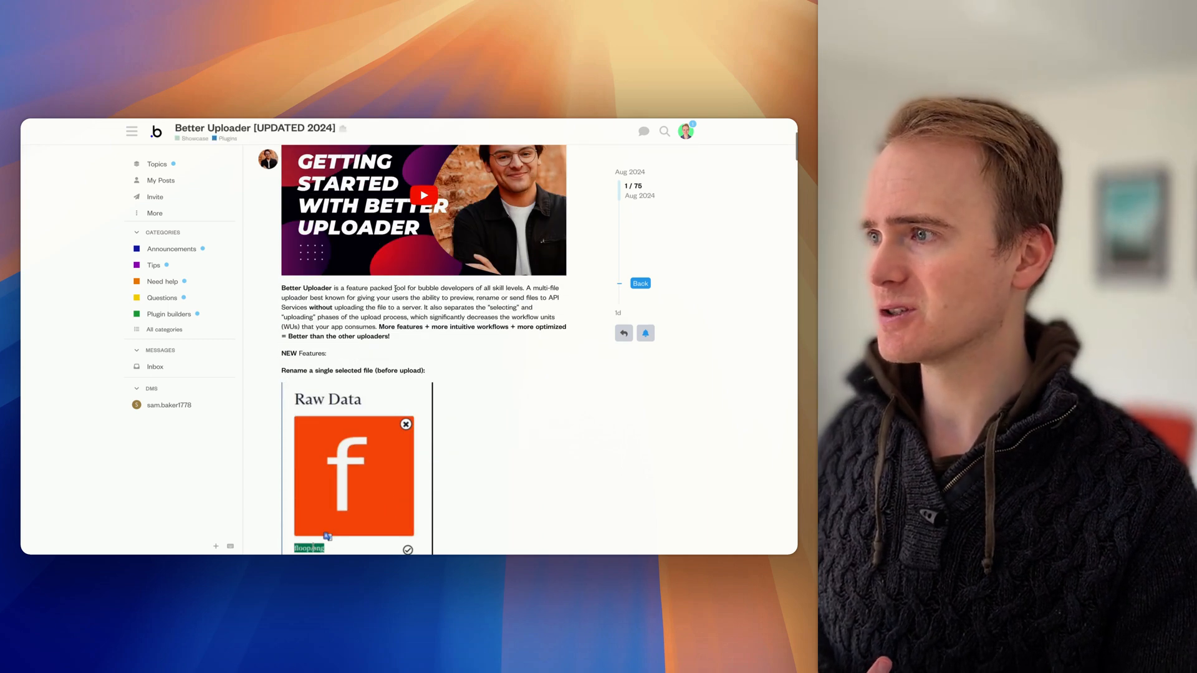
type("newfilena")
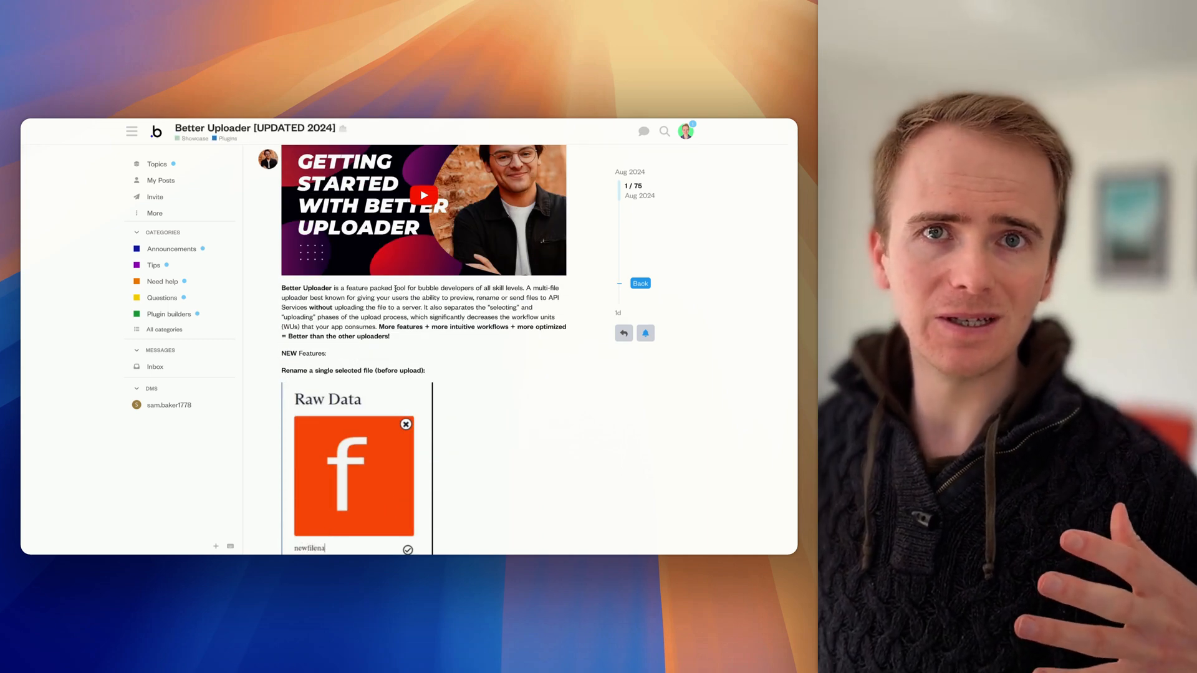
type("me")
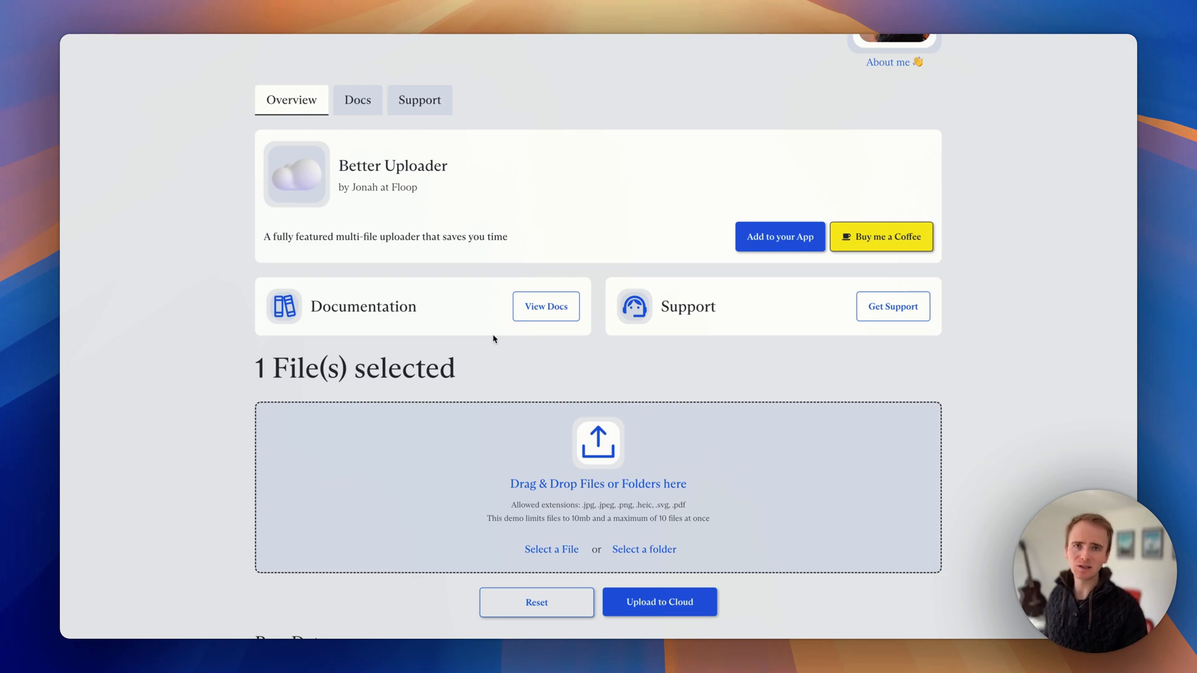
mouse_move(629, 288)
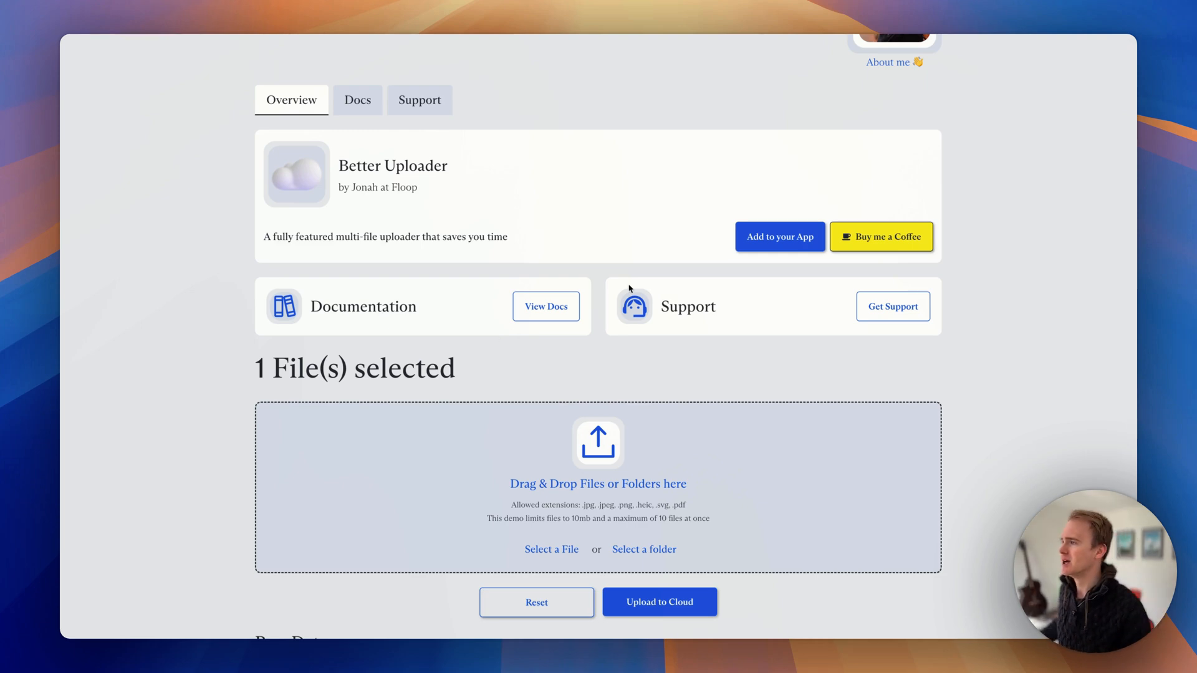
scroll("down", 3)
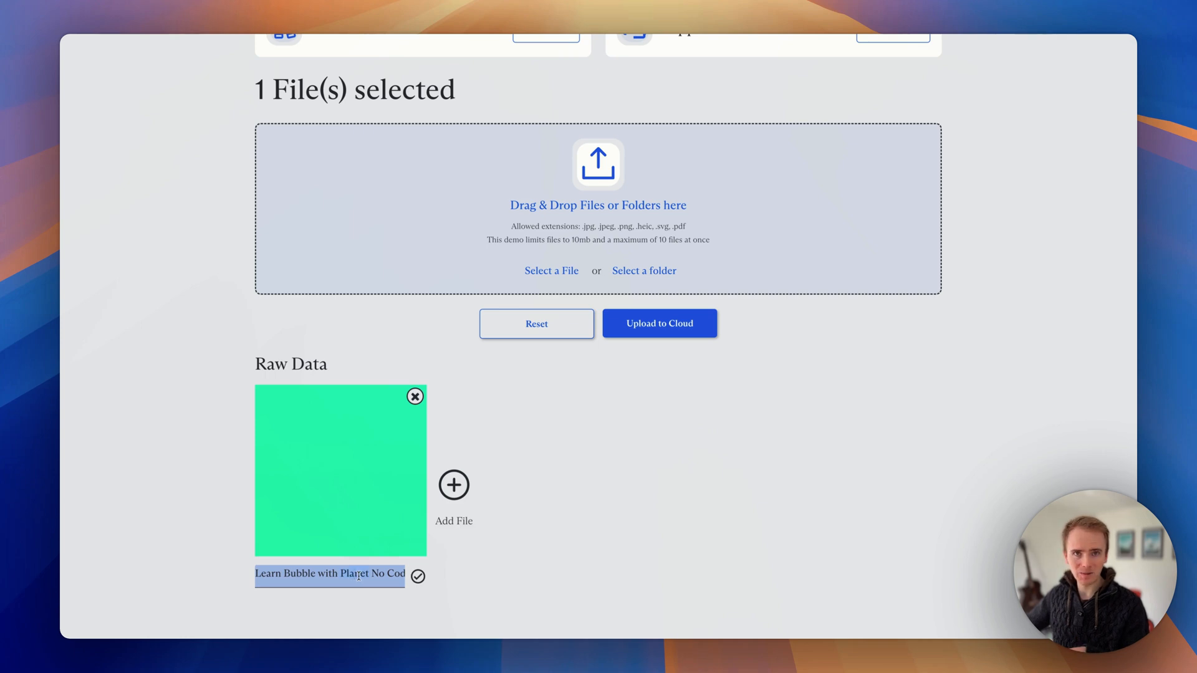
double_click(357, 573)
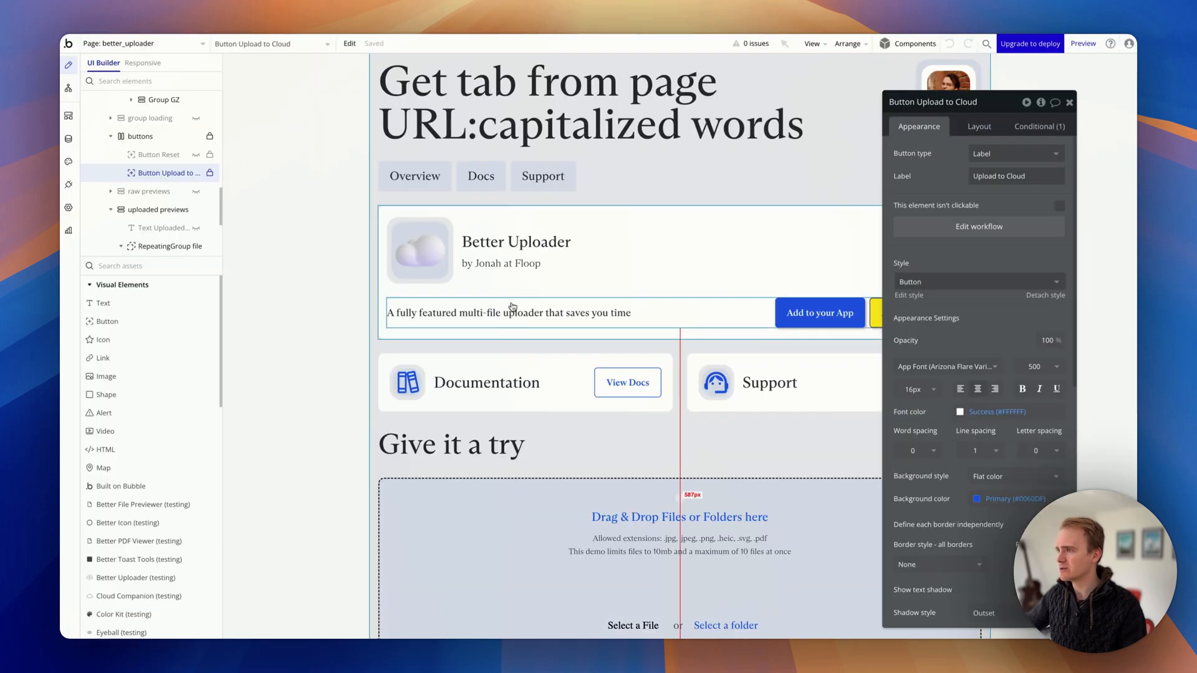
Select the Better Uploader element on the better_uploader page to show its property editor.
scroll("down", 3)
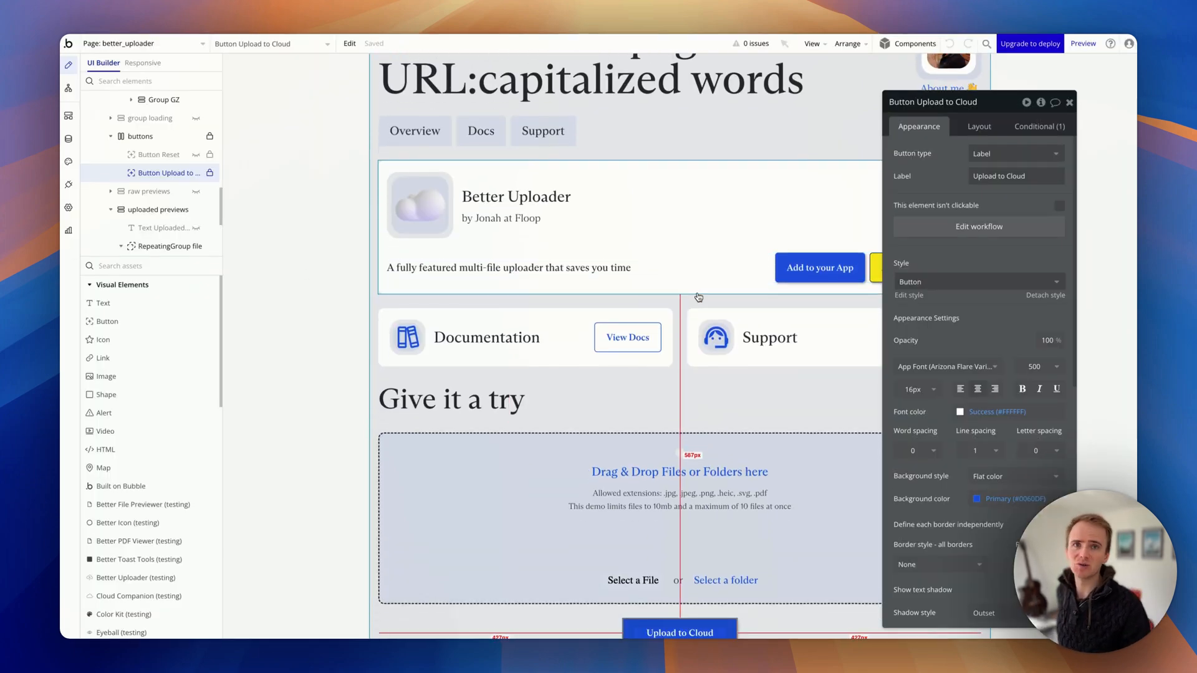
left_click(679, 471)
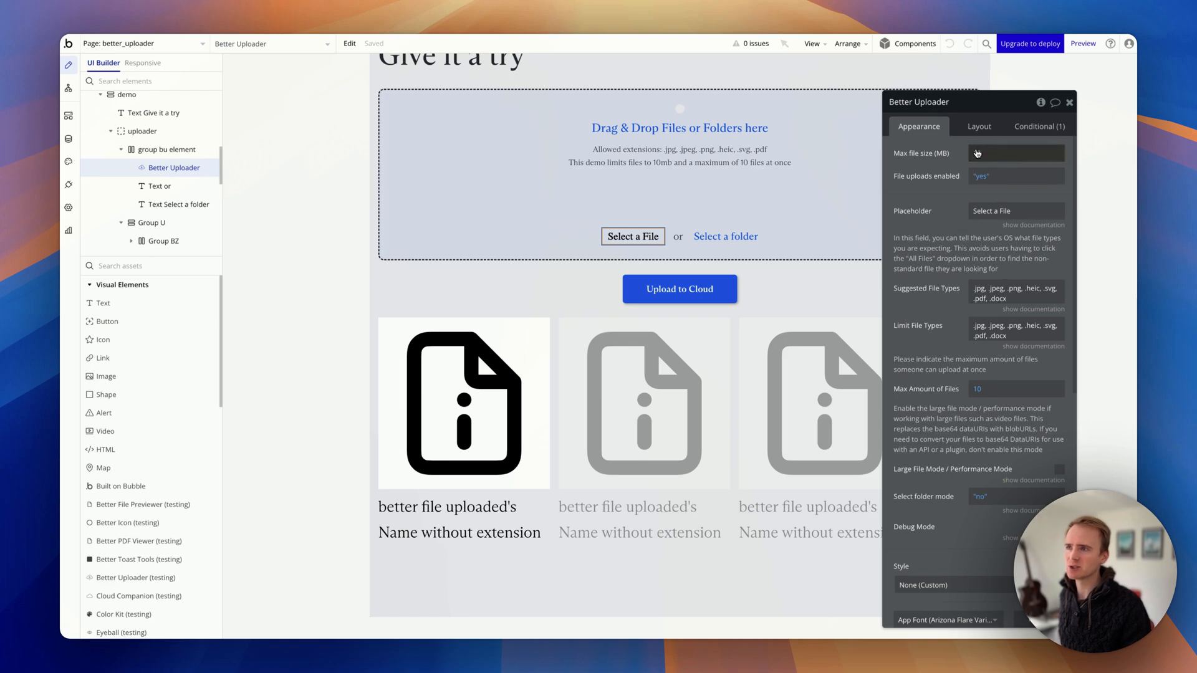
Set Max file size (MB) to 10 and review the remaining uploader settings.
type("10")
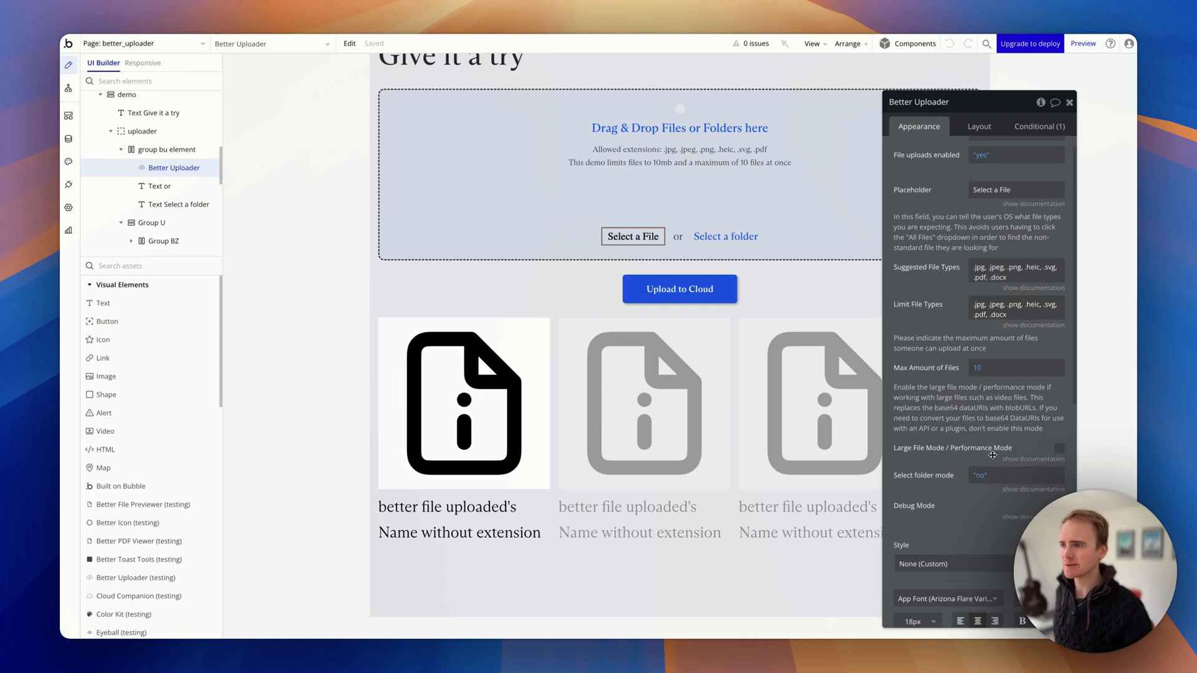
scroll("down", 3)
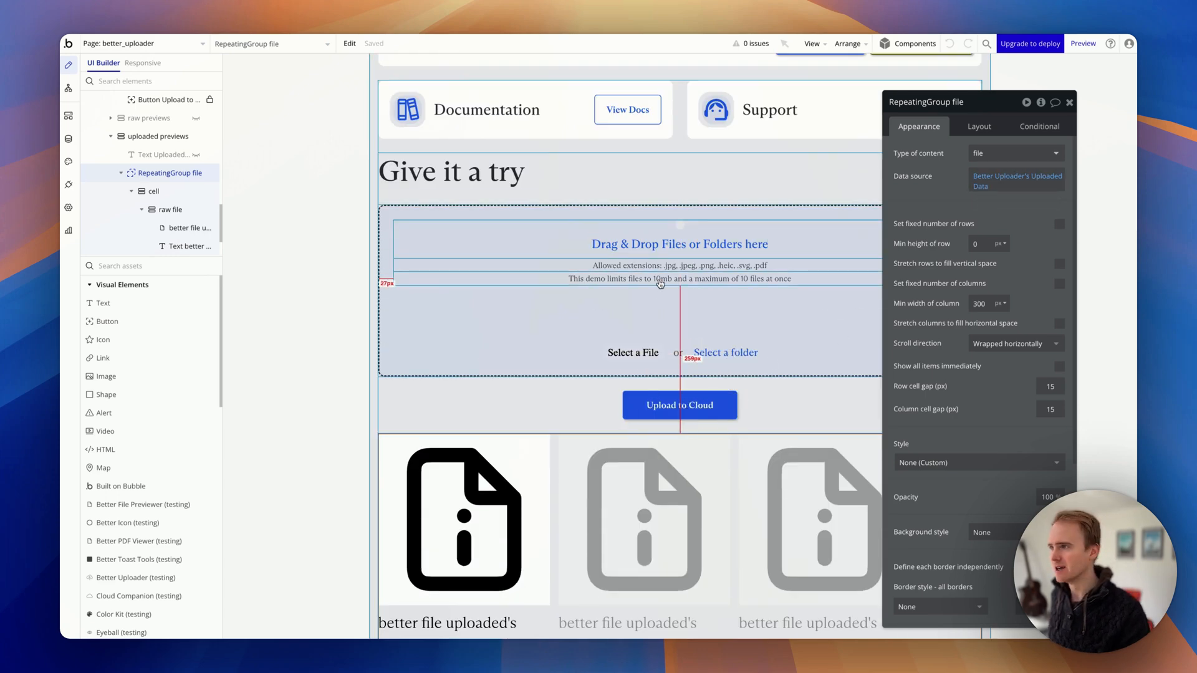
Review RepeatingGroup file's Appearance: type file, data source Better Uploader's Uploaded Data.
scroll("down", 3)
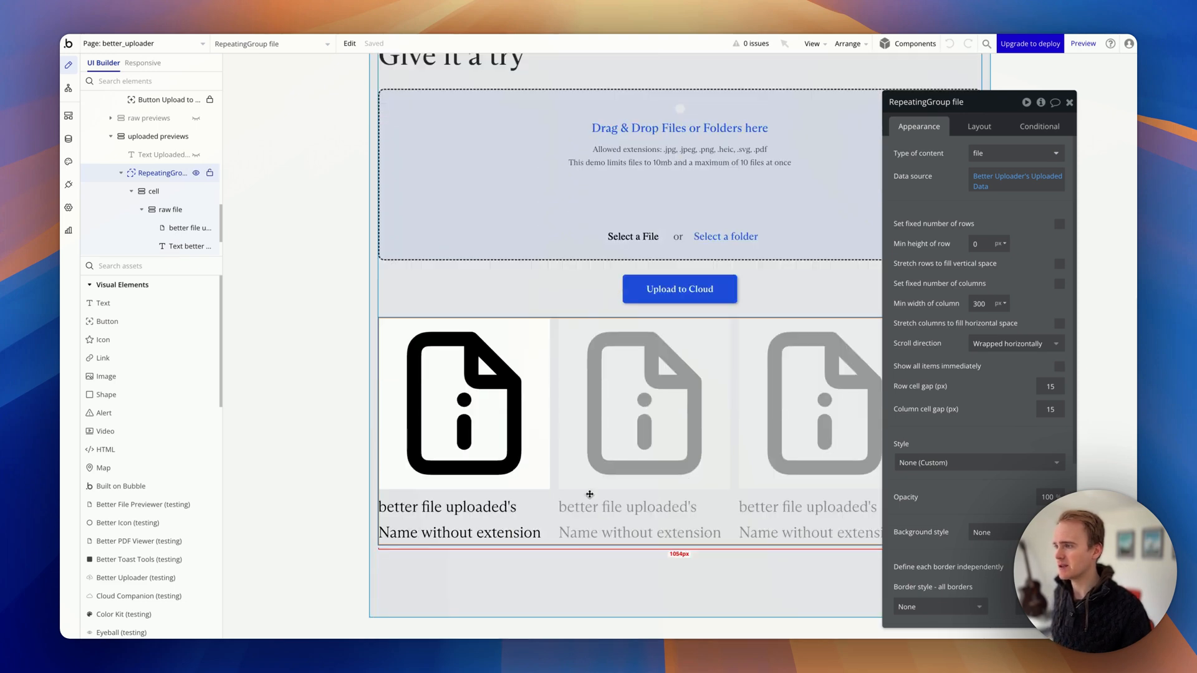
mouse_move(681, 444)
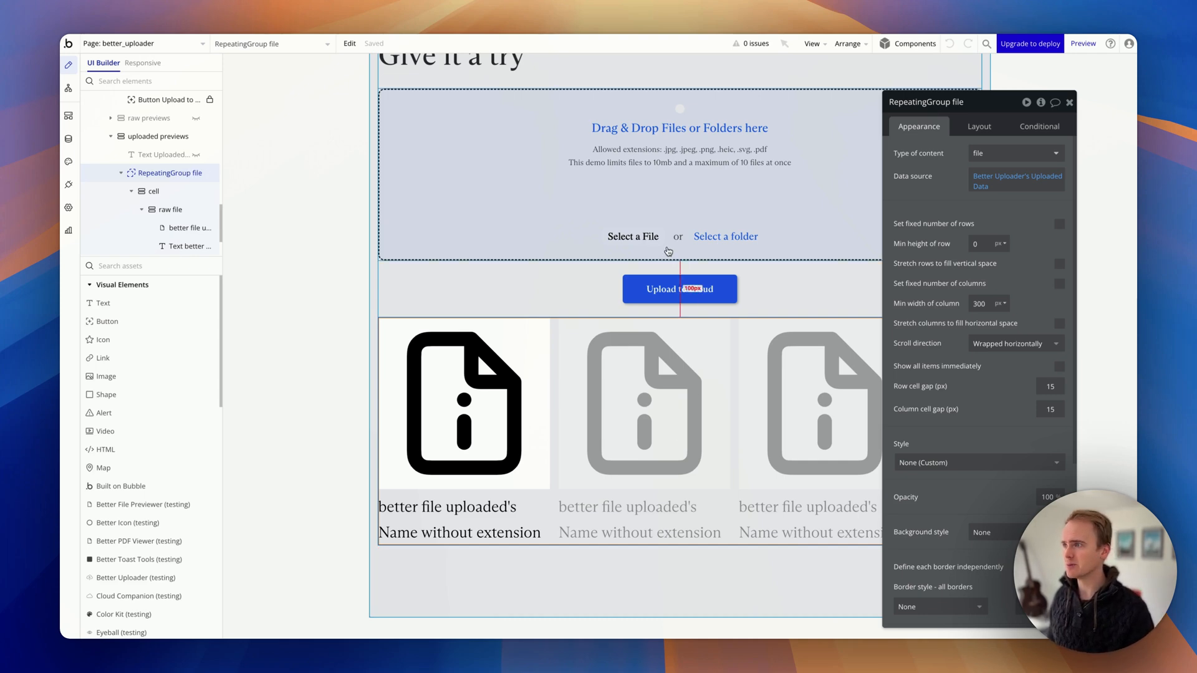
Show the Upload to Cloud button's click event and its 'Send file(s) to cloud Better Uploader' step settings.
left_click(67, 87)
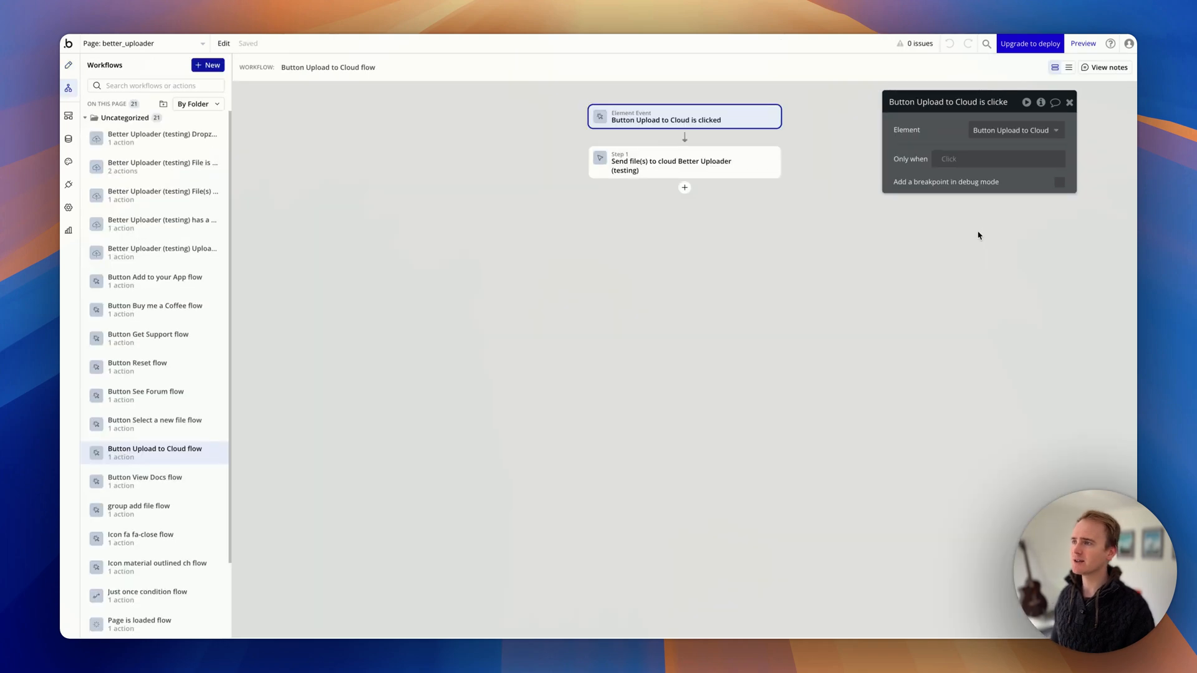
left_click(684, 162)
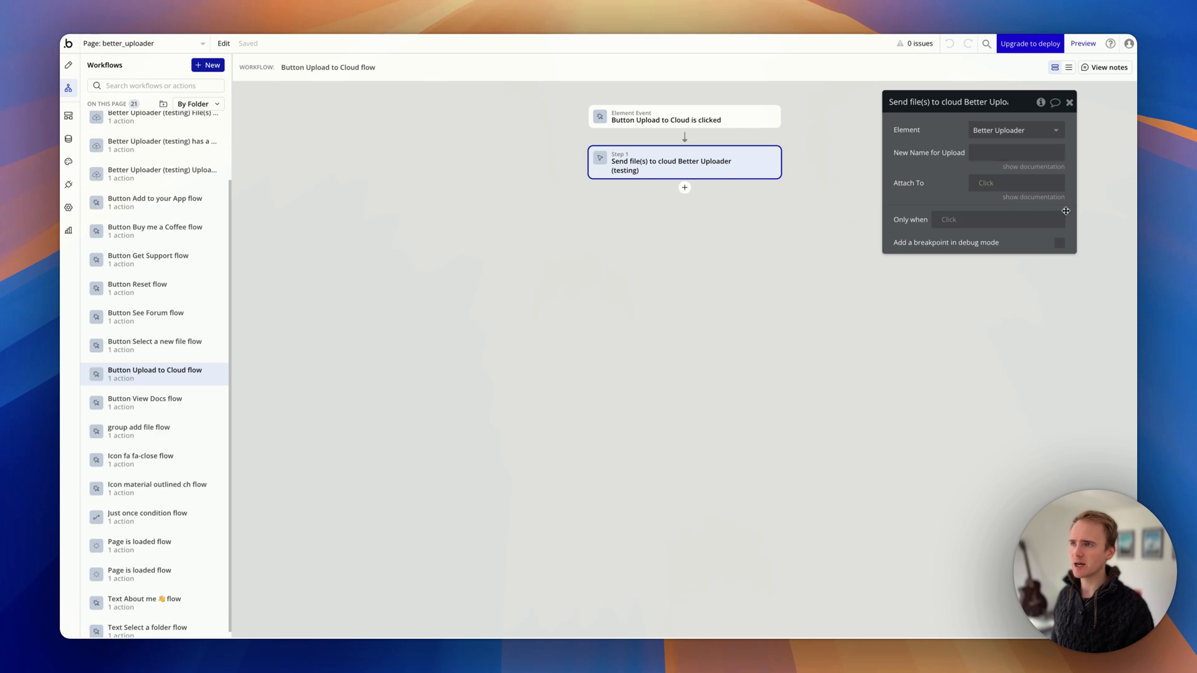
left_click(1033, 197)
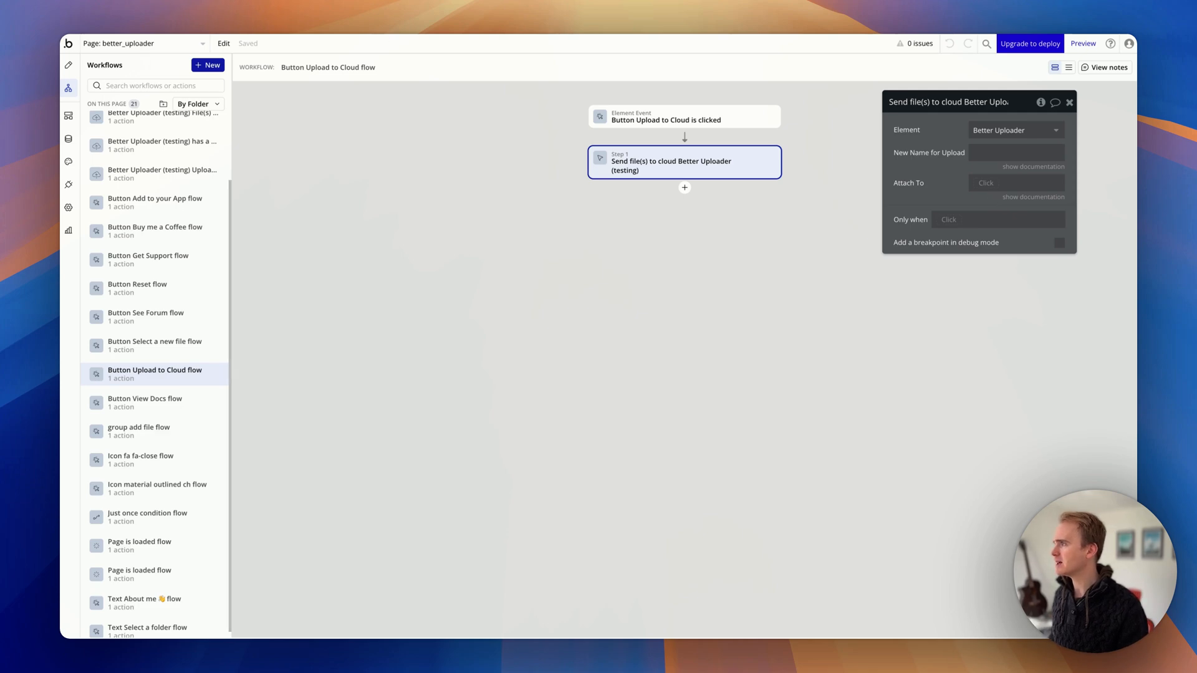
From the Plugins tab, bring up the Install new plugins catalogue to search 'better uploader'.
left_click(68, 185)
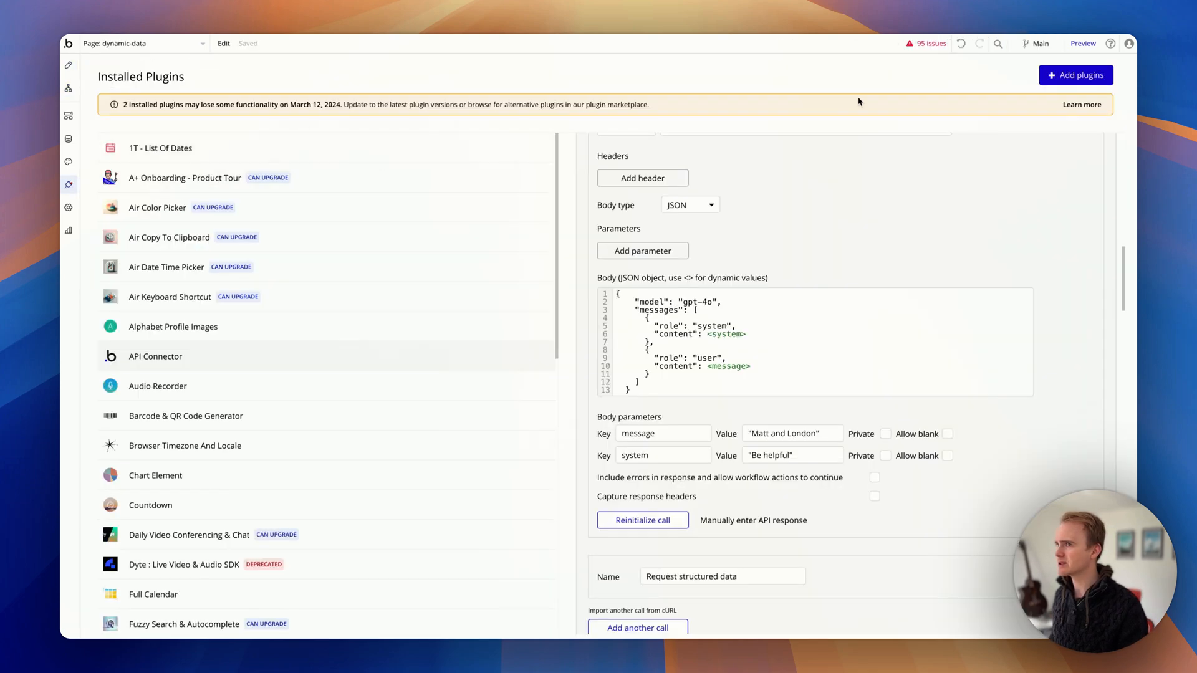
left_click(1076, 75)
type("better uploader")
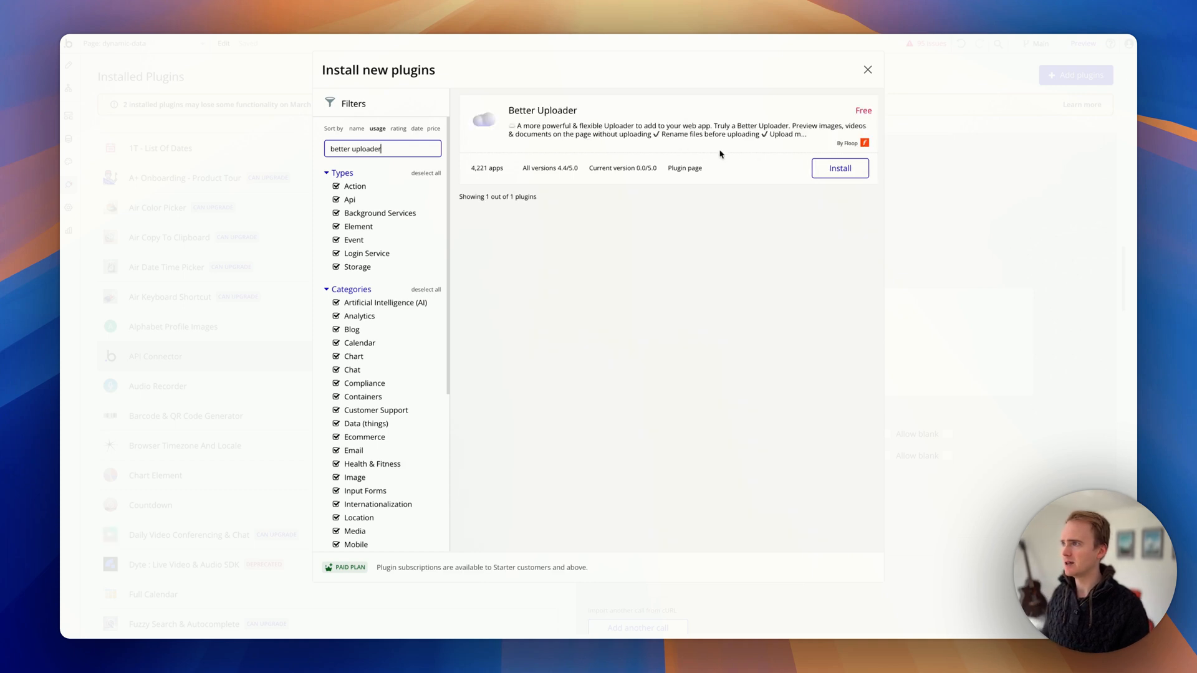
mouse_move(639, 164)
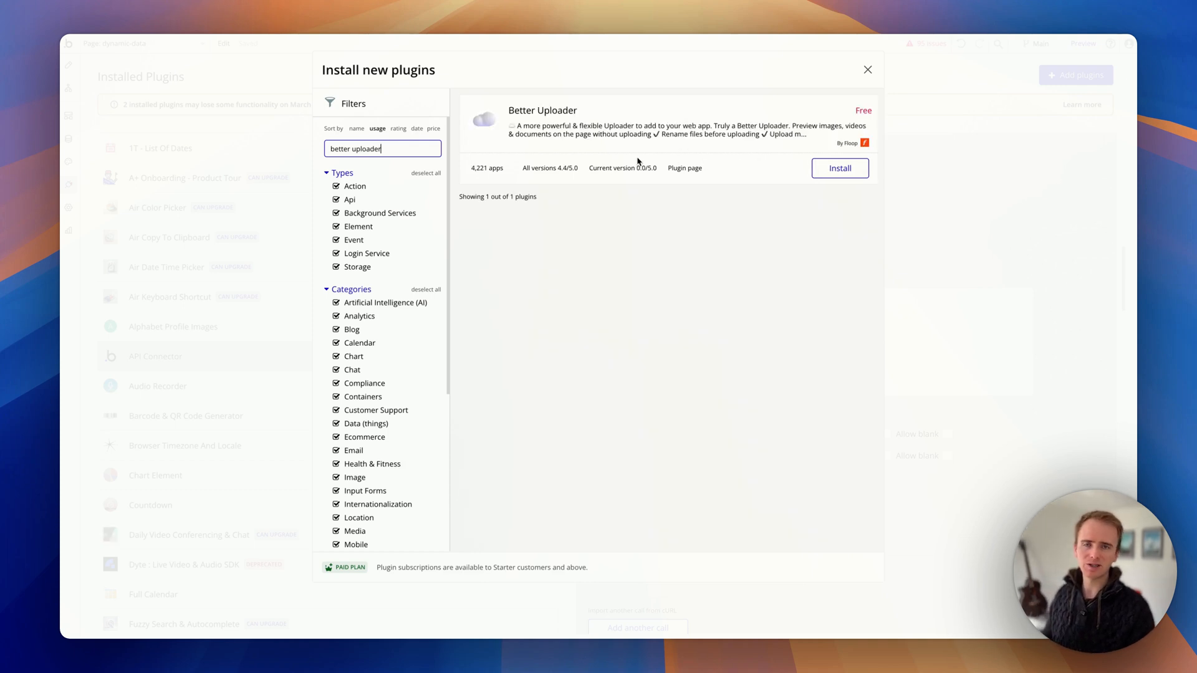